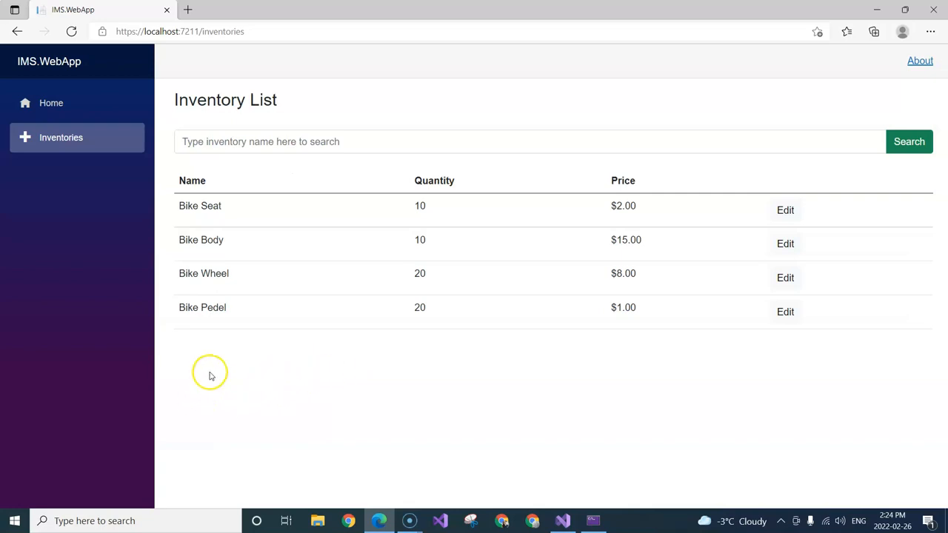
{"action": "mouse_move", "coordinate": [226, 374]}
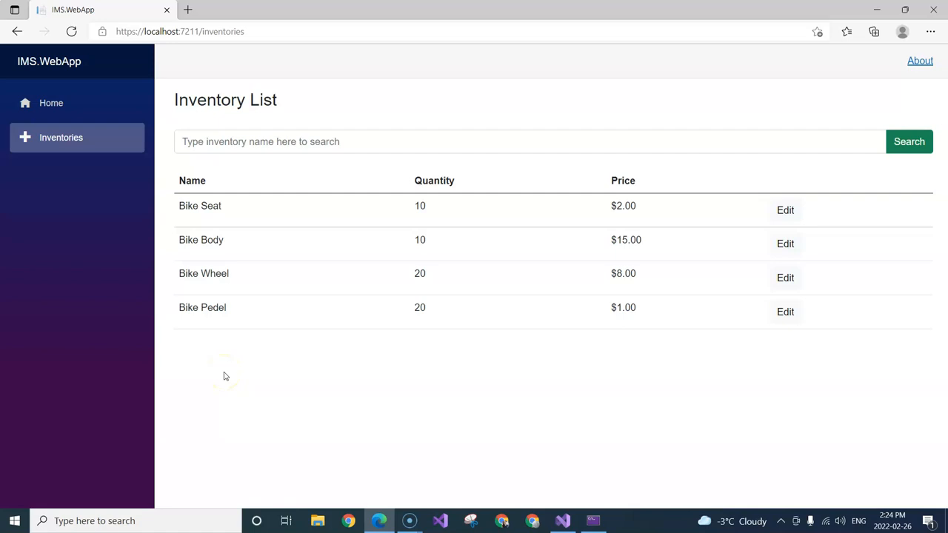
{"action": "mouse_move", "coordinate": [226, 376]}
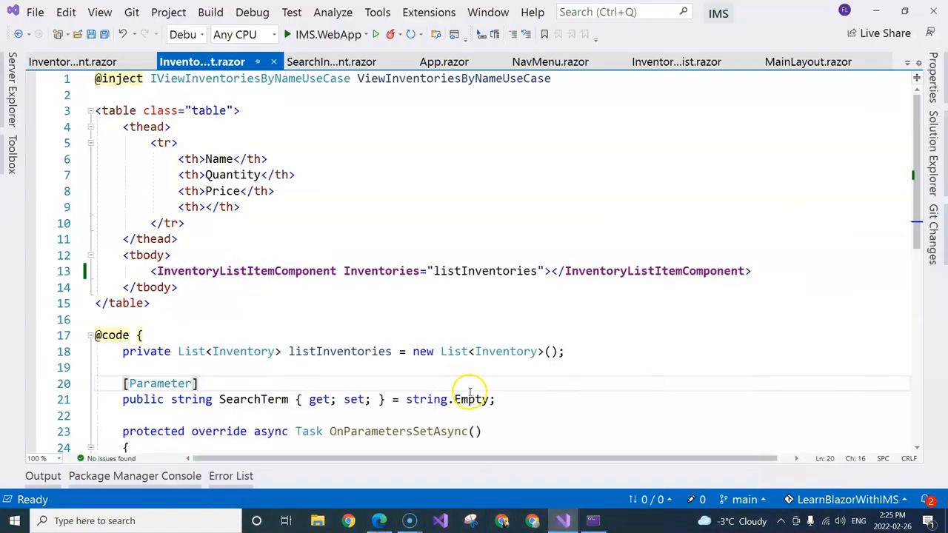
Add a class named AddInventoryUseCase to IMS.UseCases > Inventories from Solution Explorer.
{"action": "left_click", "coordinate": [899, 62]}
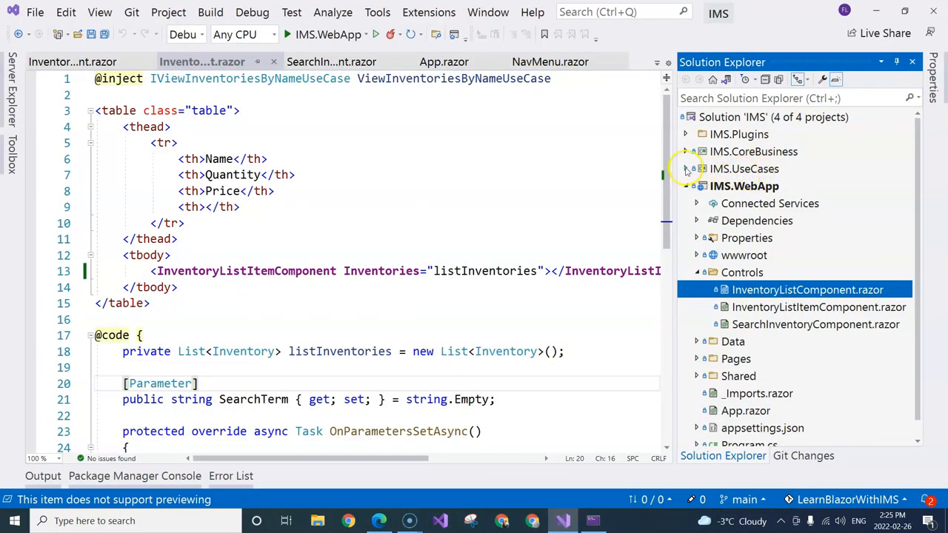
{"action": "left_click", "coordinate": [685, 169]}
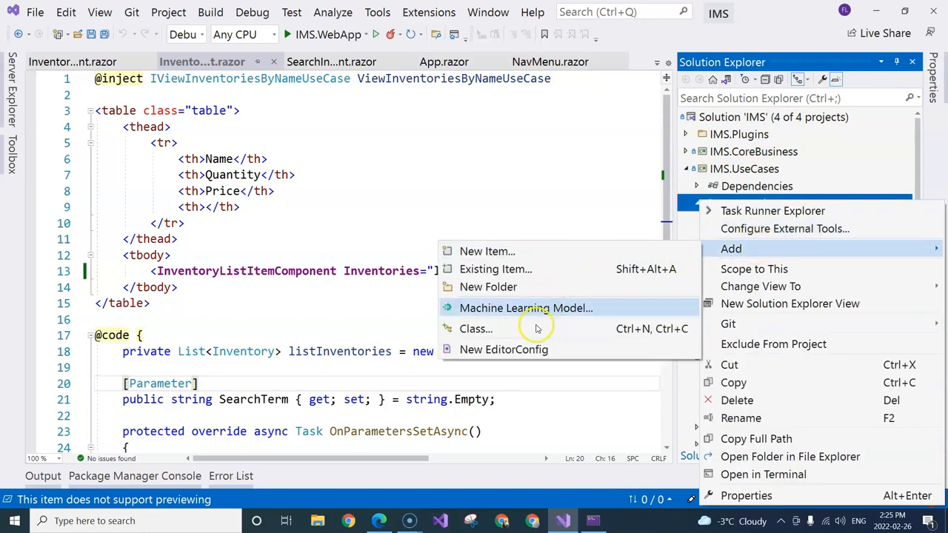
{"action": "left_click", "coordinate": [476, 329]}
{"action": "type", "text": "Add"}
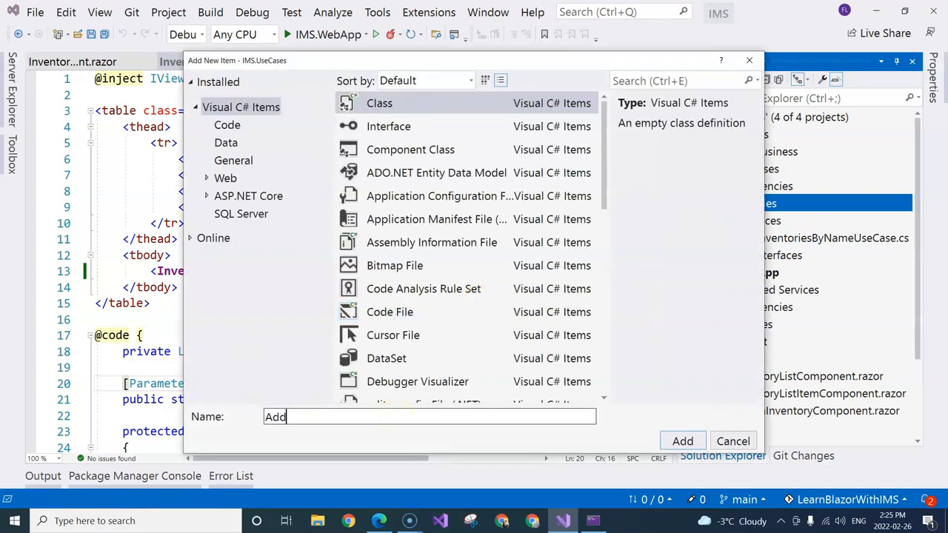
{"action": "type", "text": "InventoryUs"}
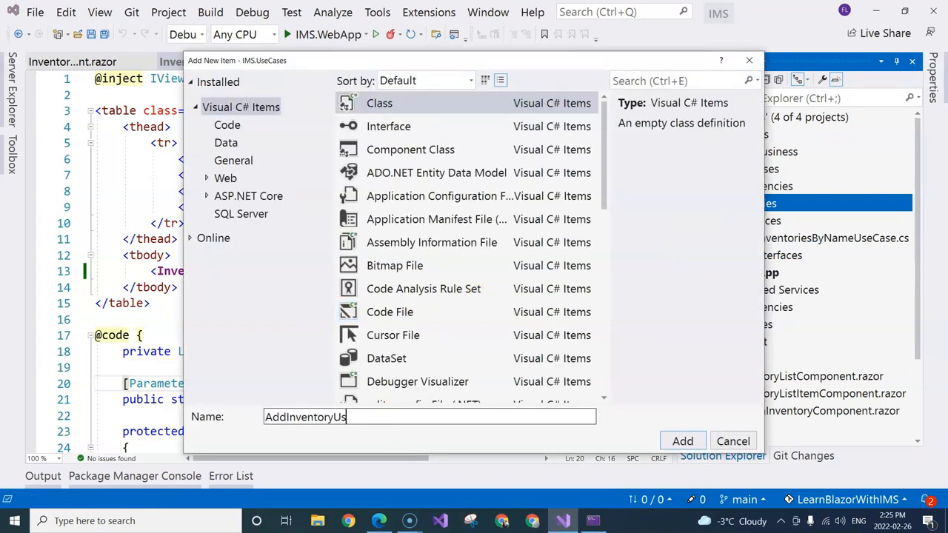
{"action": "type", "text": "eCase"}
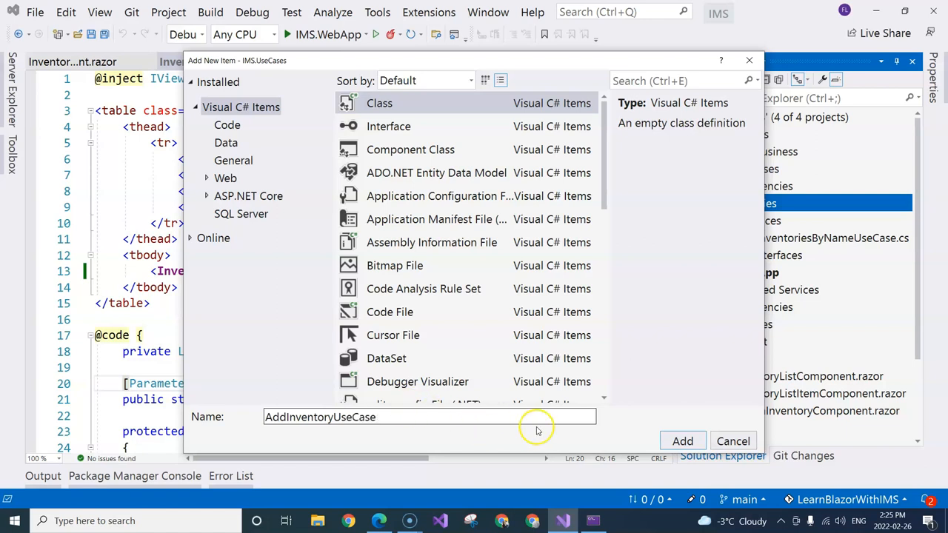
{"action": "left_click", "coordinate": [682, 441]}
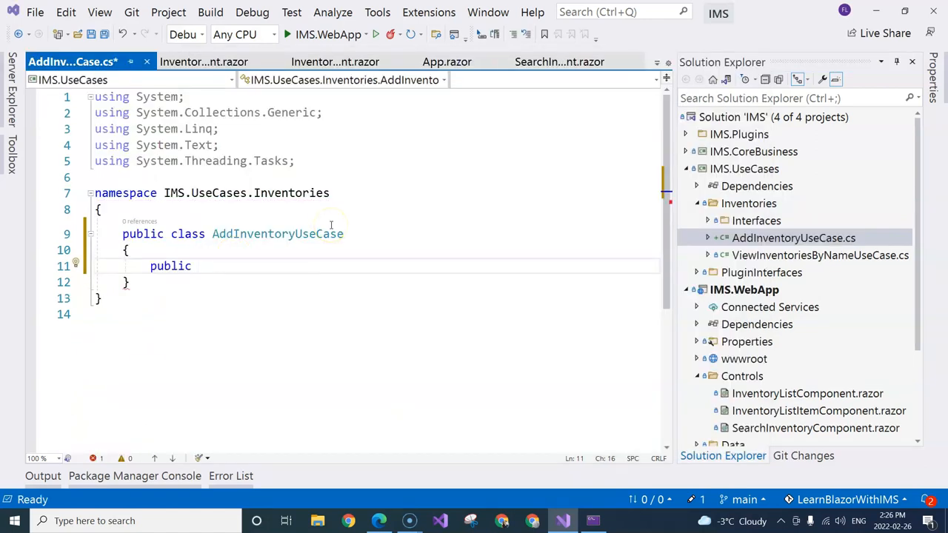
Declare an empty public async Task ExecuteAsync(Inventory inventory), importing IMS.CoreBusiness.
{"action": "type", "text": "async Task"}
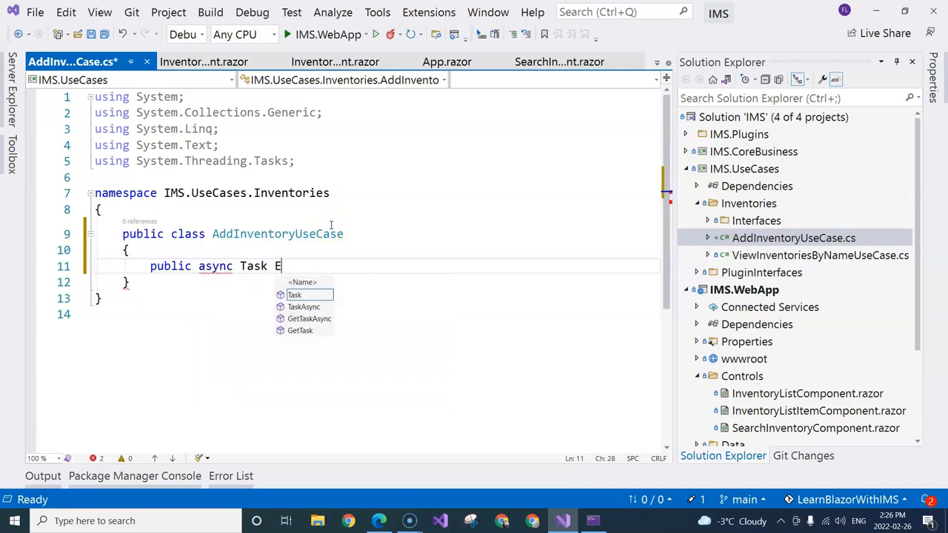
{"action": "type", "text": "Exect"}
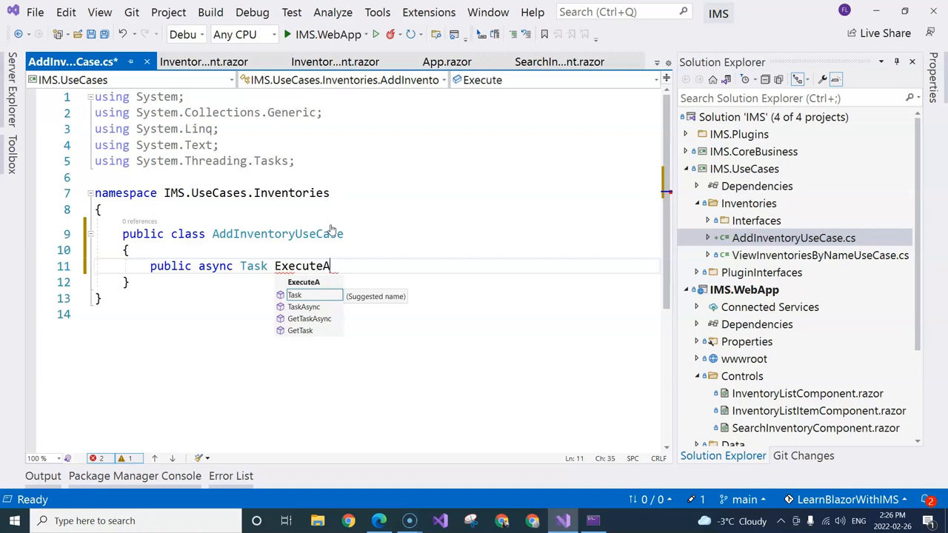
{"action": "type", "text": "sync()"}
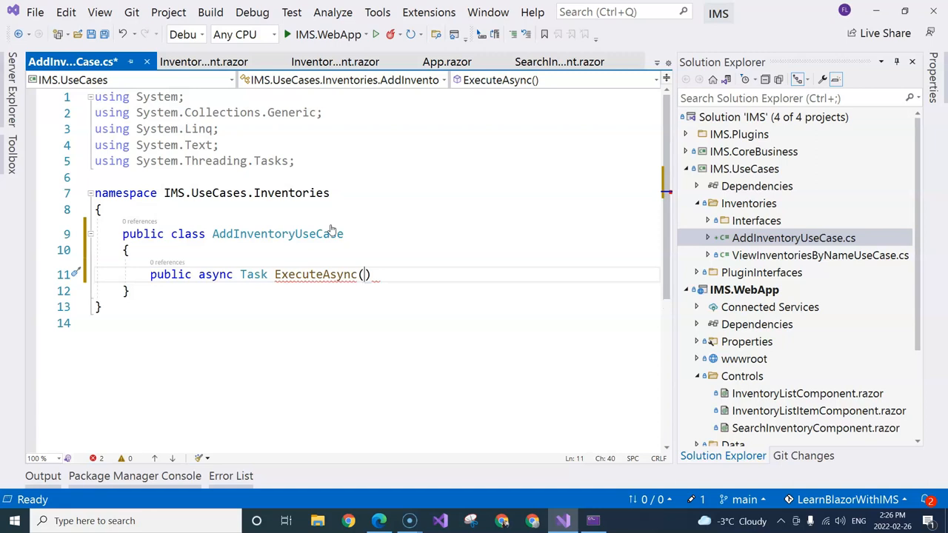
{"action": "type", "text": "In"}
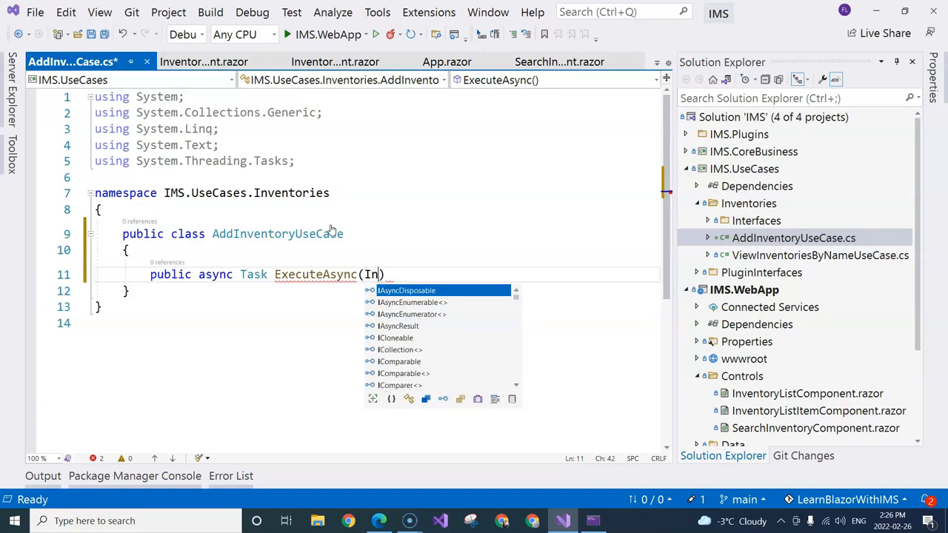
{"action": "type", "text": "ventory"}
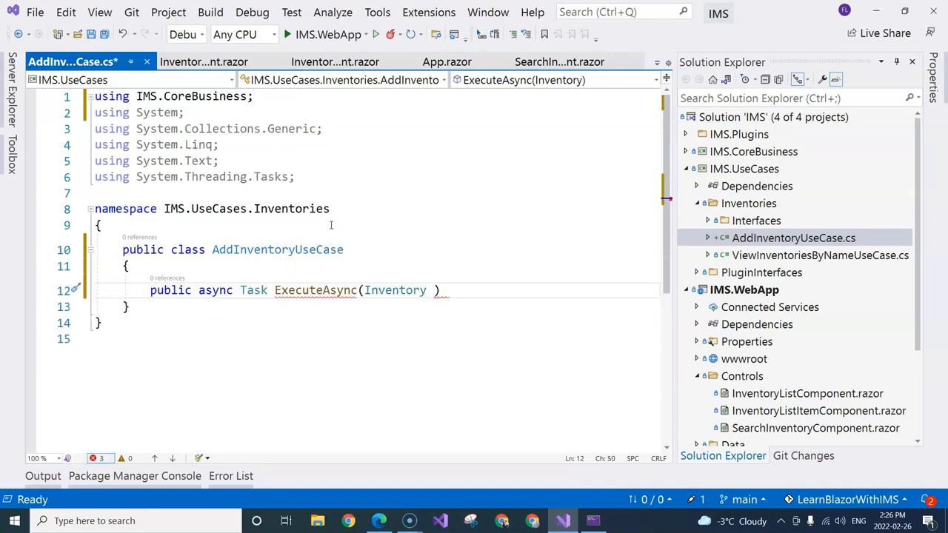
{"action": "type", "text": "inventory"}
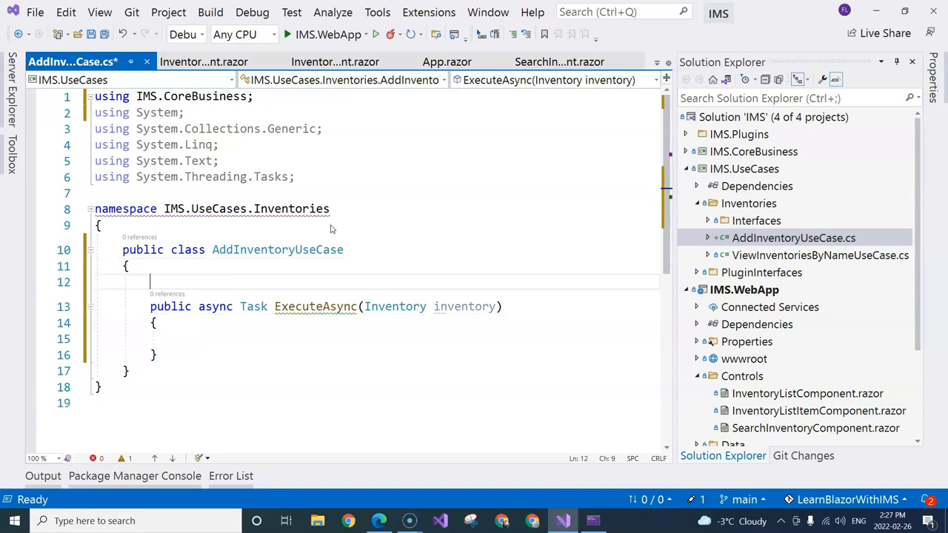
Add a ctor taking IInventoryRepository inventoryRepository, stored in a private readonly field.
{"action": "type", "text": "ctor"}
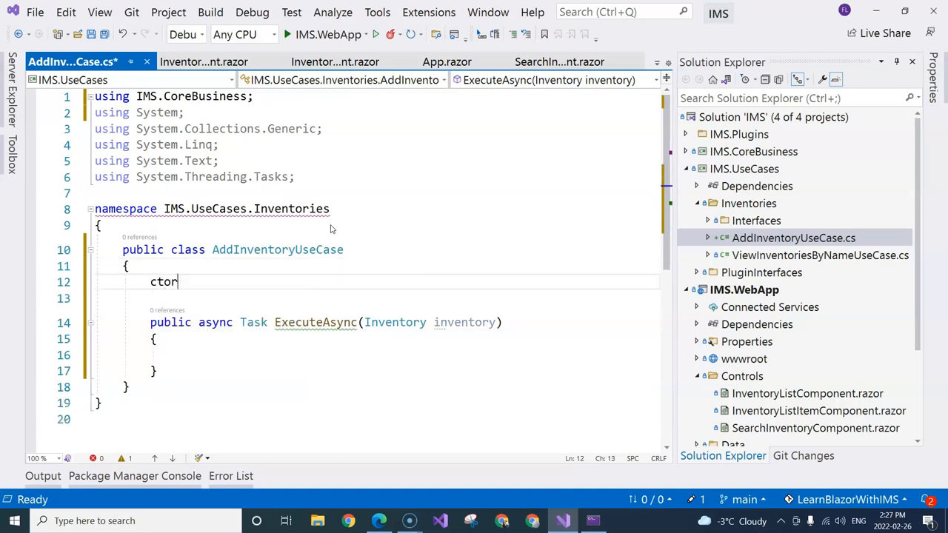
{"action": "key", "text": "Tab"}
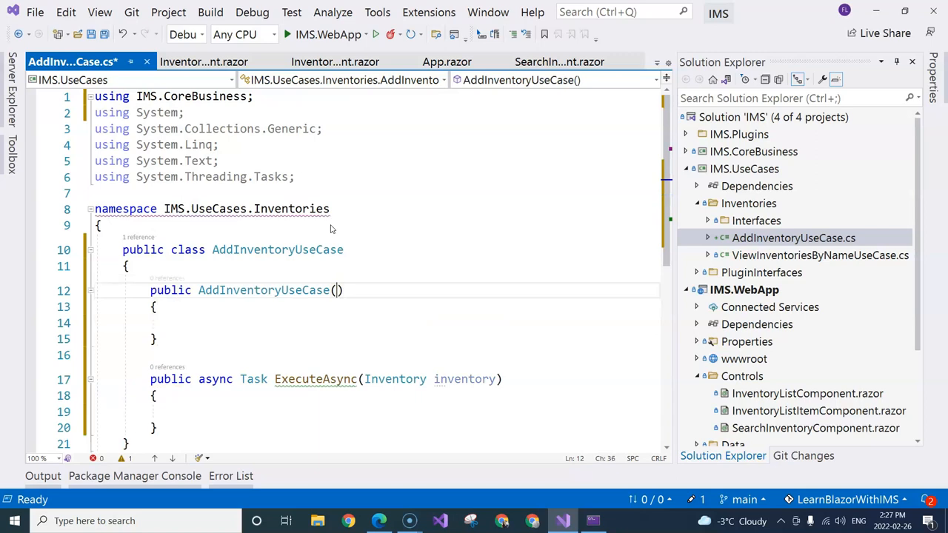
{"action": "type", "text": "II"}
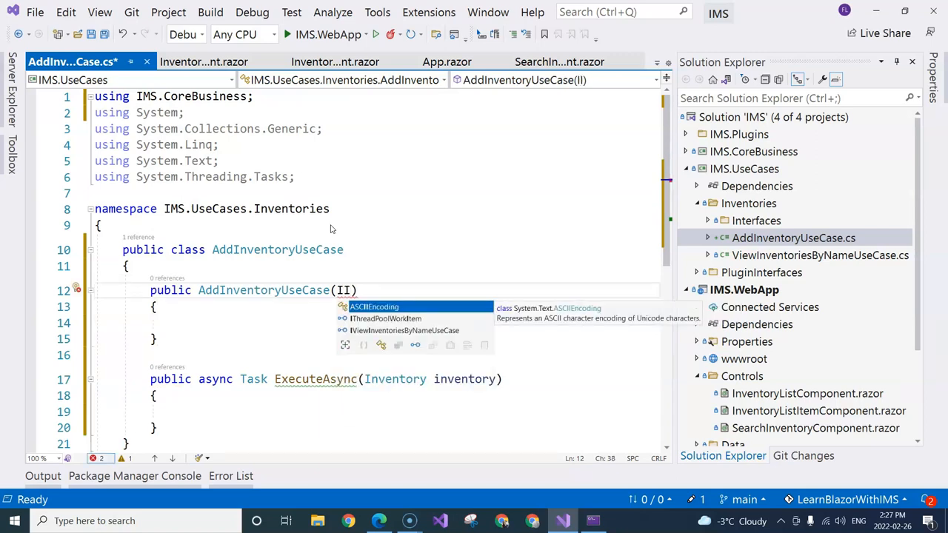
{"action": "type", "text": "InventoryRe"}
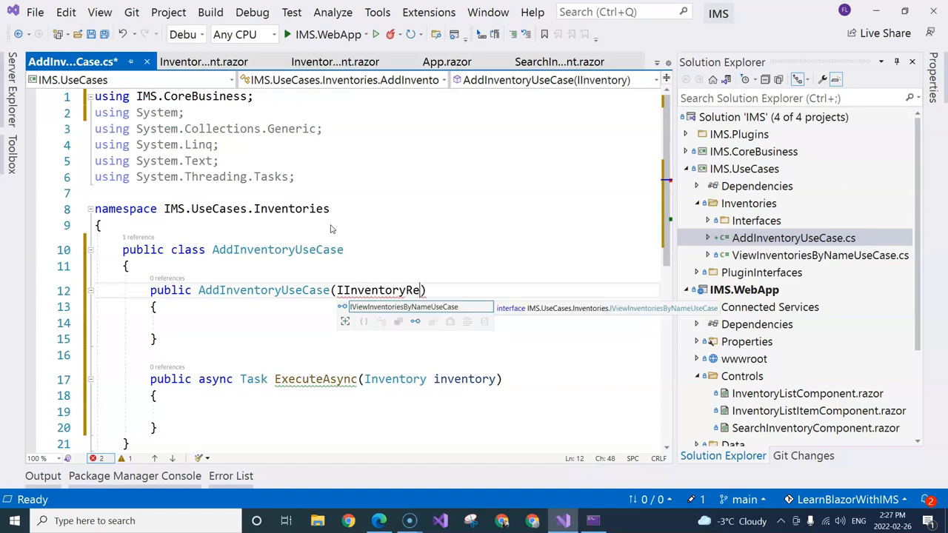
{"action": "type", "text": "pository"}
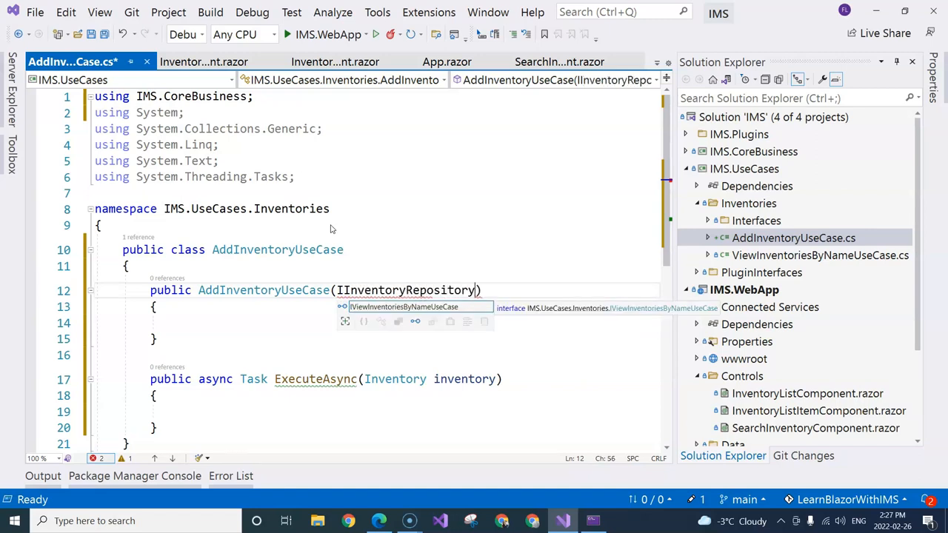
{"action": "type", "text": "inventoryRepository"}
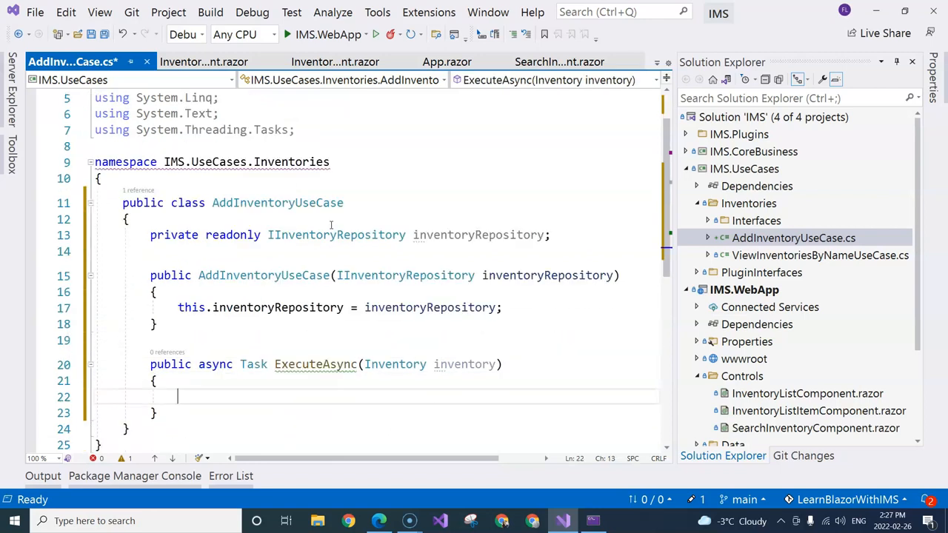
Make ExecuteAsync call this.inventoryRepository.AddInventoryAsync(inventory) and save the file.
{"action": "type", "text": "this.inventoryRepository."}
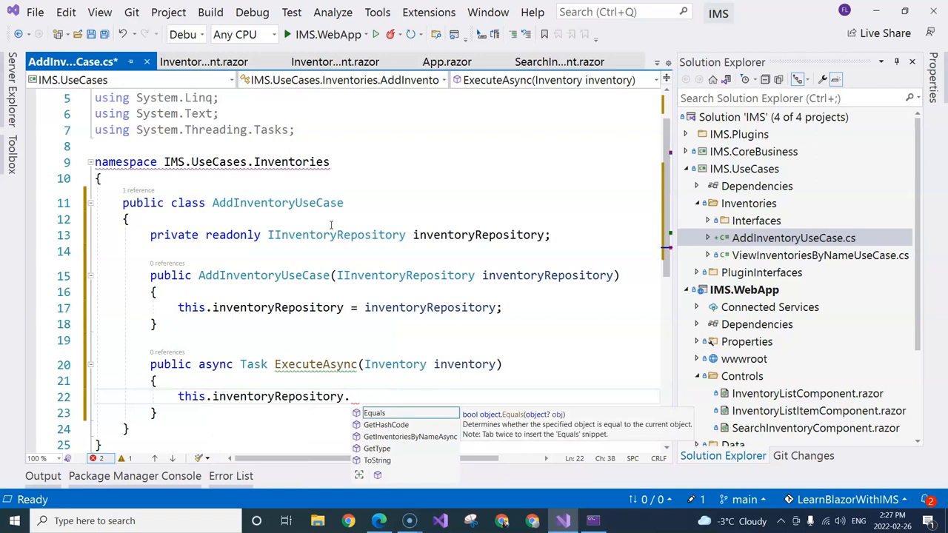
{"action": "type", "text": "AddInventoryAsync("}
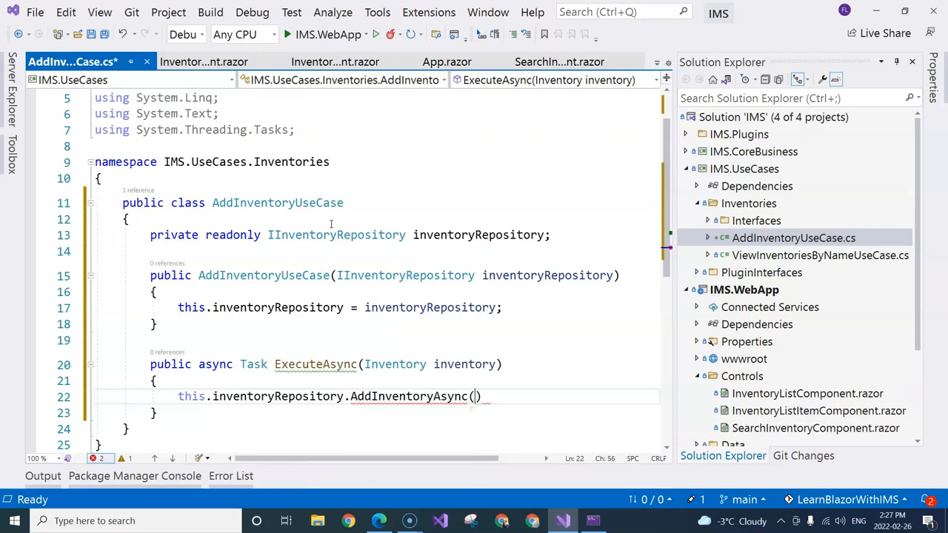
{"action": "type", "text": "inventory"}
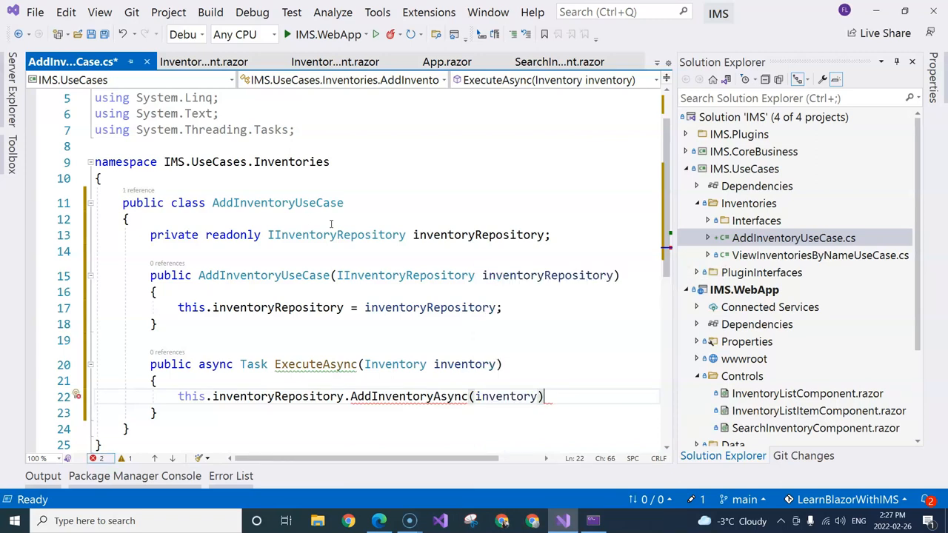
{"action": "type", "text": ";"}
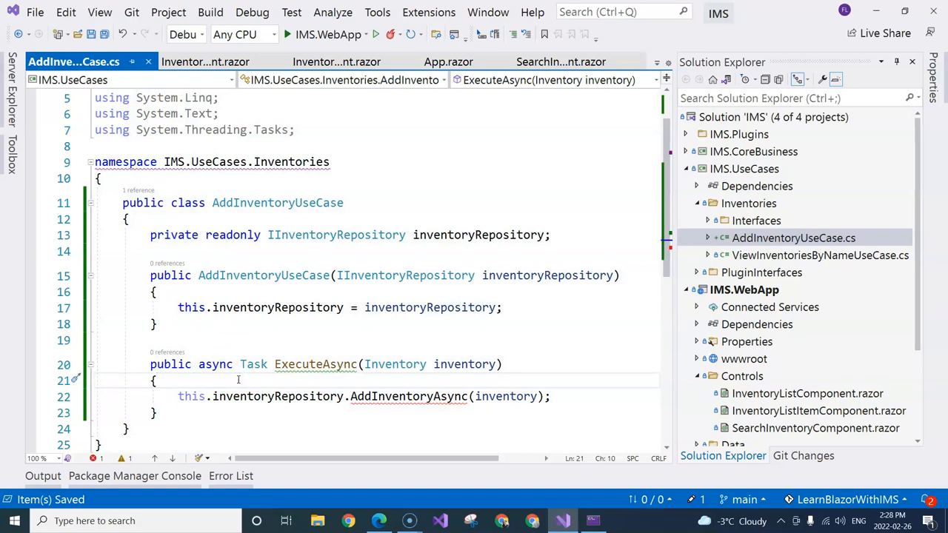
{"action": "mouse_move", "coordinate": [239, 383]}
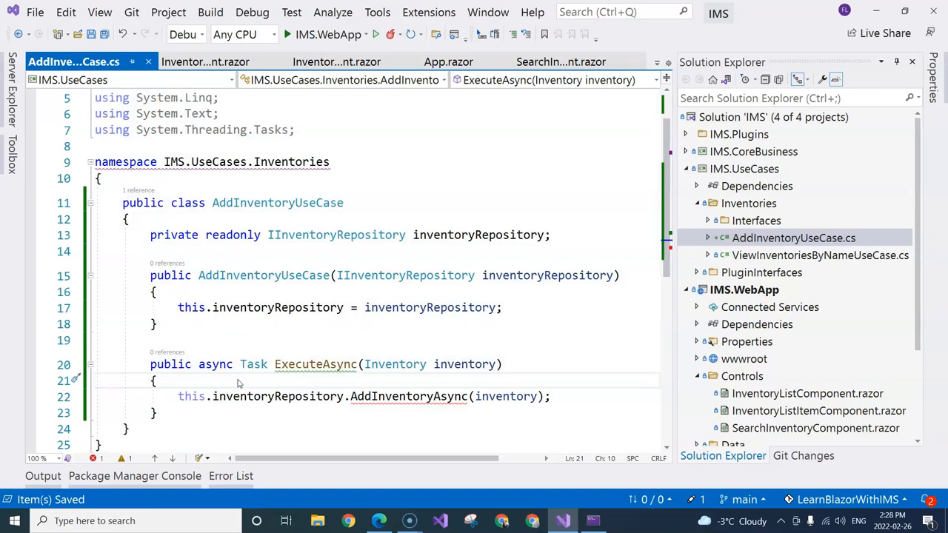
Guard the AddInventoryAsync call with if (!this.inventoryRepository.ExistsAsync(inventory)).
{"action": "type", "text": "this"}
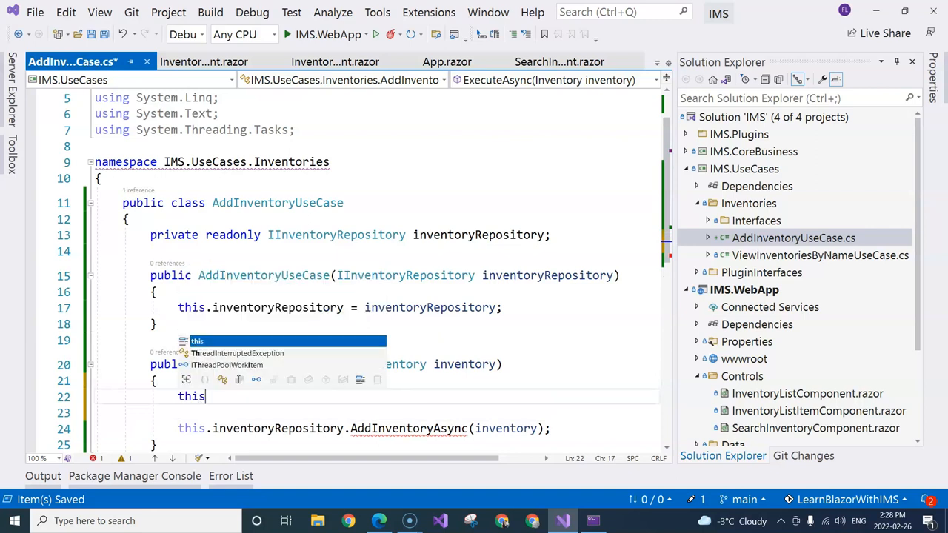
{"action": "type", "text": ".inventoryRepository"}
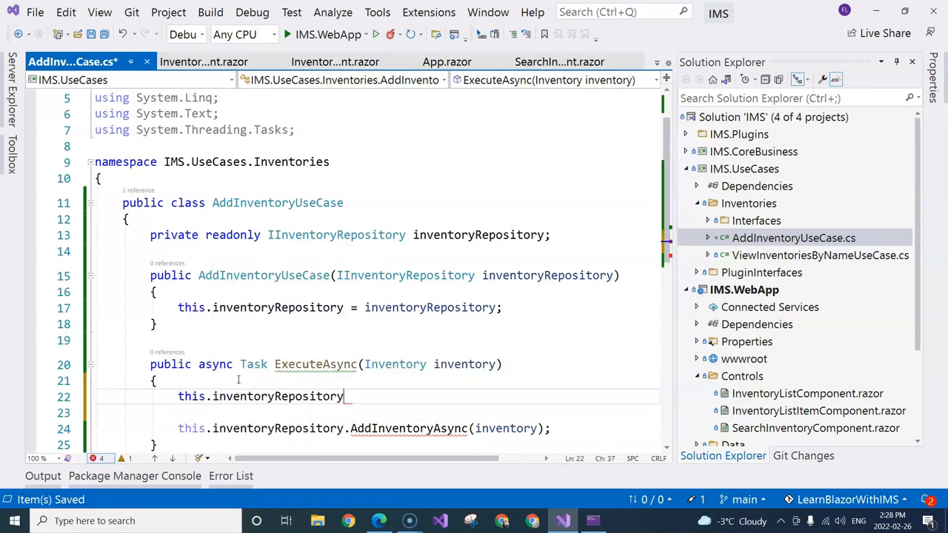
{"action": "type", "text": "."}
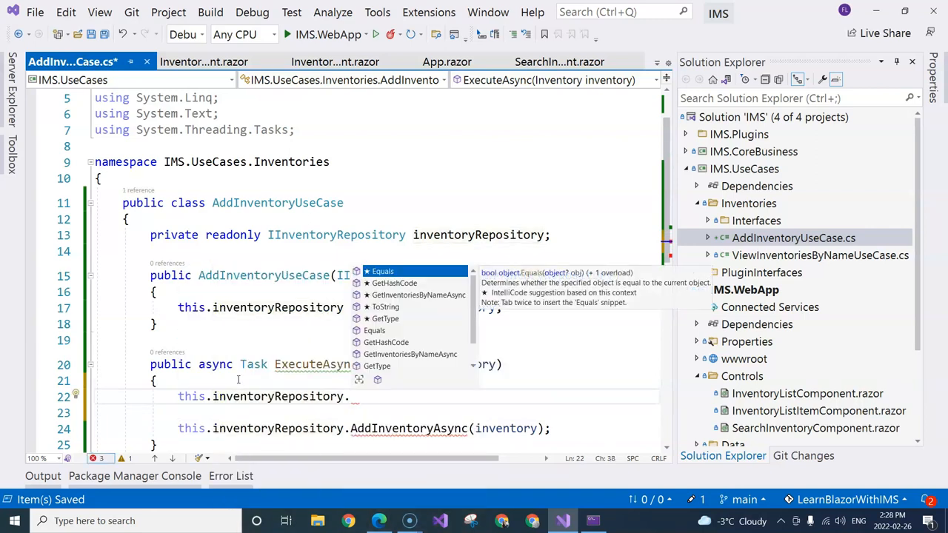
{"action": "type", "text": "Exists("}
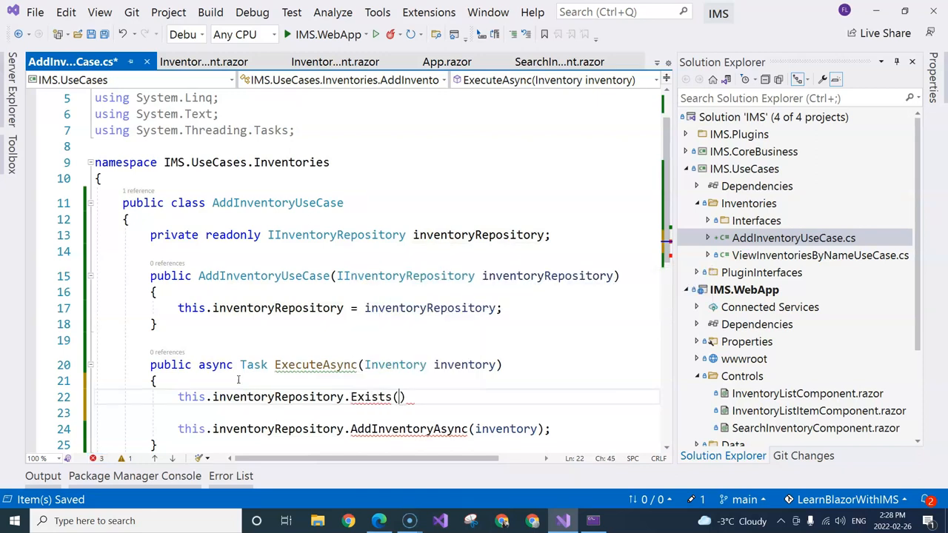
{"action": "type", "text": "invent"}
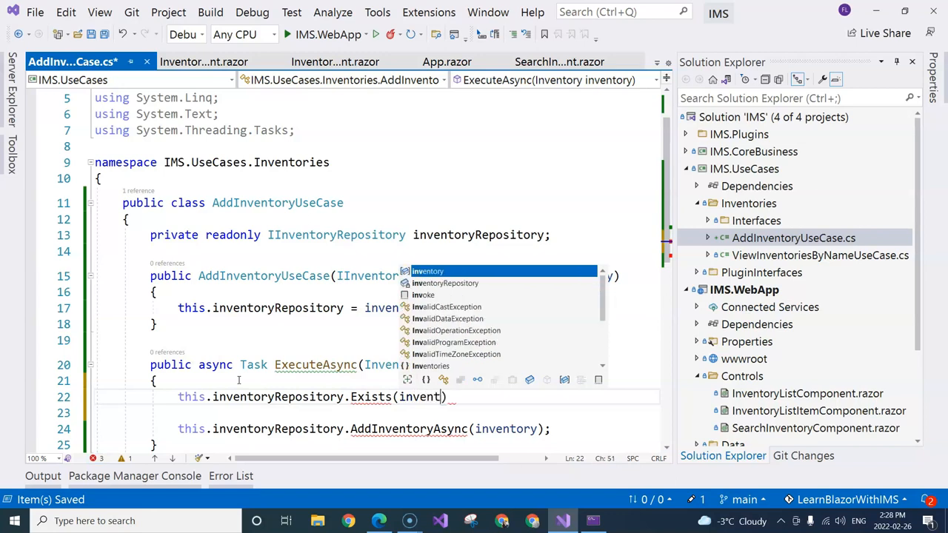
{"action": "type", "text": "if (!"}
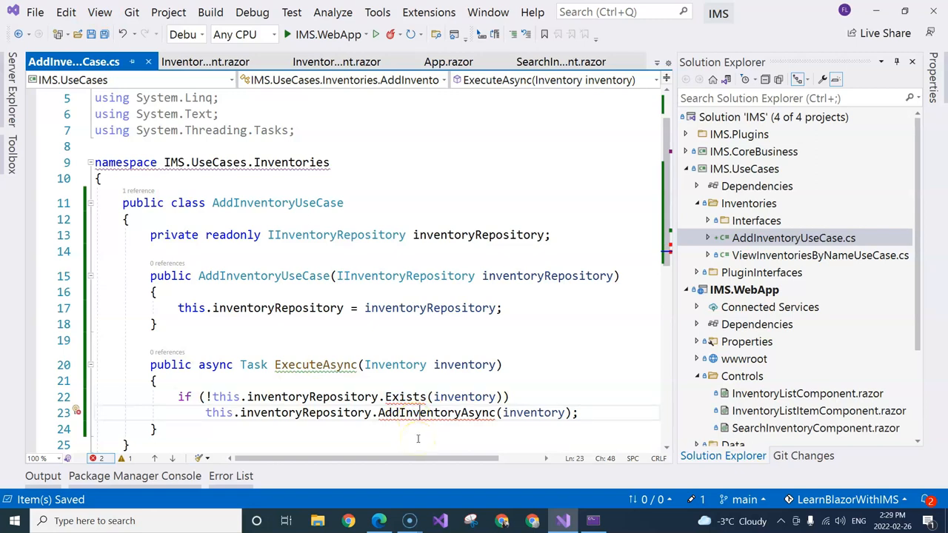
Await both ExistsAsync and AddInventoryAsync, then go to the IInventoryRepository definition.
{"action": "left_click", "coordinate": [427, 396]}
{"action": "type", "text": "Async"}
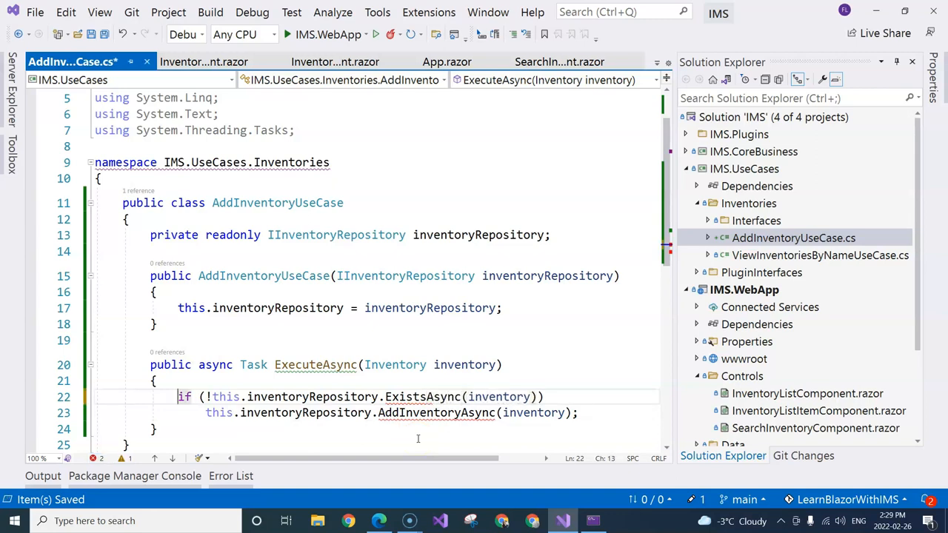
{"action": "type", "text": "await"}
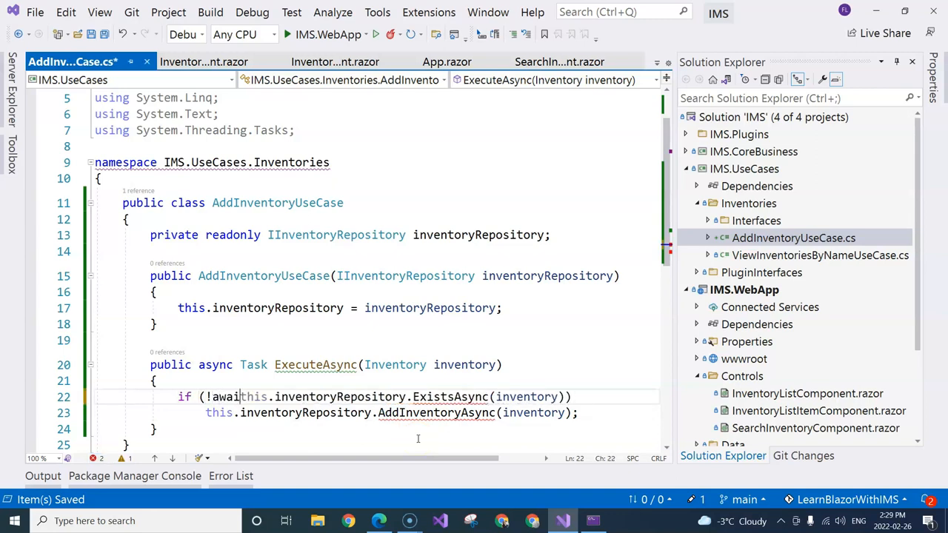
{"action": "type", "text": "await"}
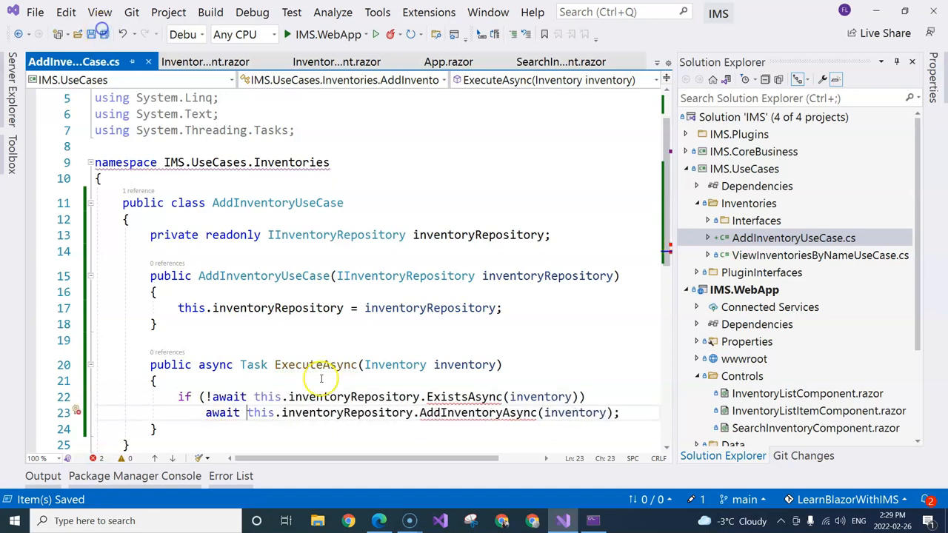
{"action": "left_click", "coordinate": [789, 289]}
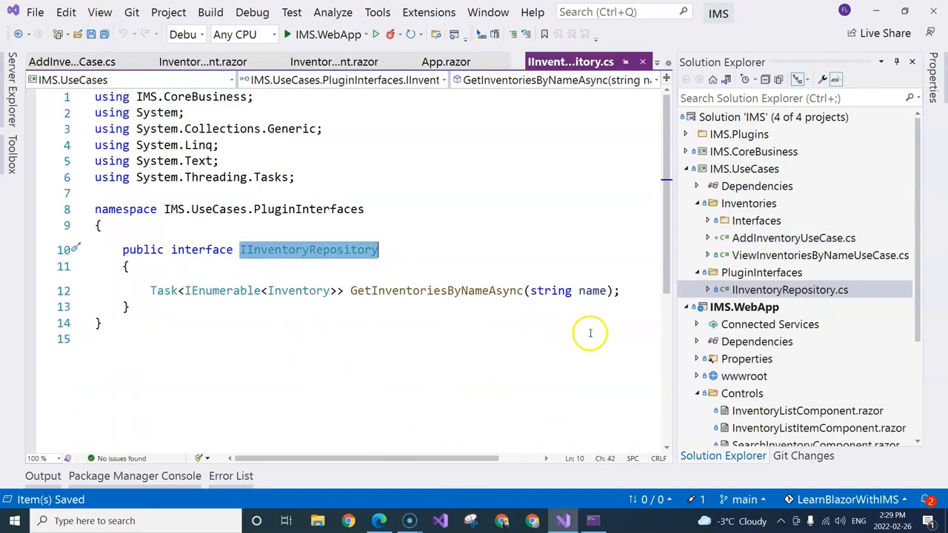
Declare Task<bool> ExistsAsync(Inventory inventory) in IInventoryRepository.
{"action": "type", "text": "ExistsAsync"}
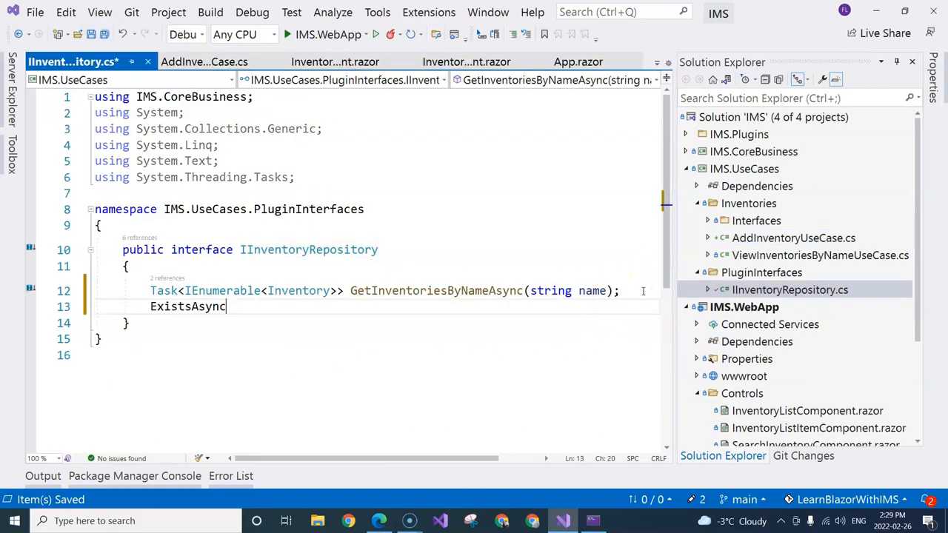
{"action": "type", "text": "Ta"}
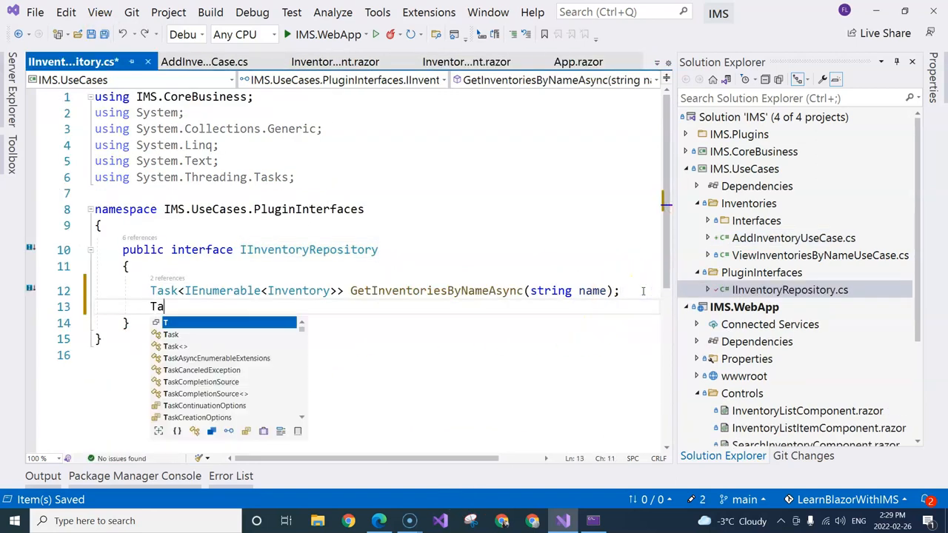
{"action": "type", "text": "sk"}
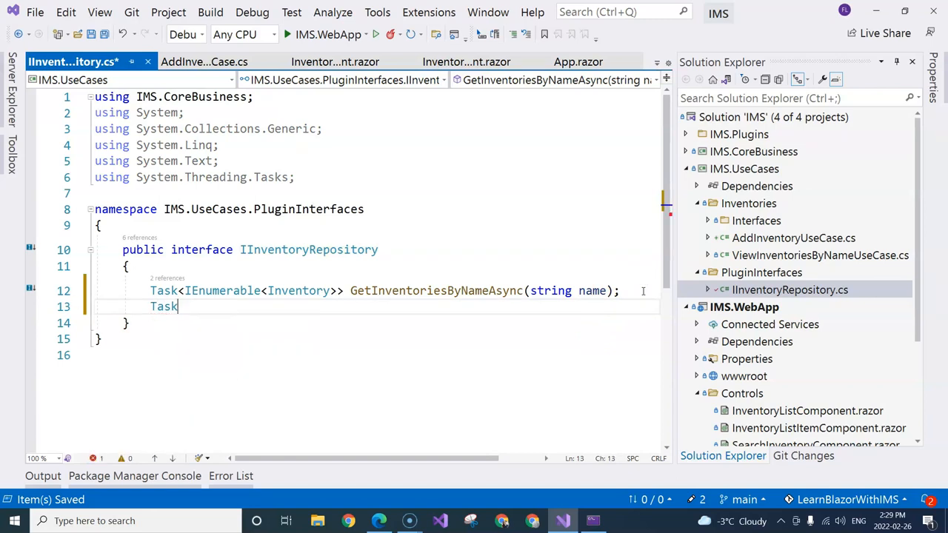
{"action": "type", "text": "<bool>"}
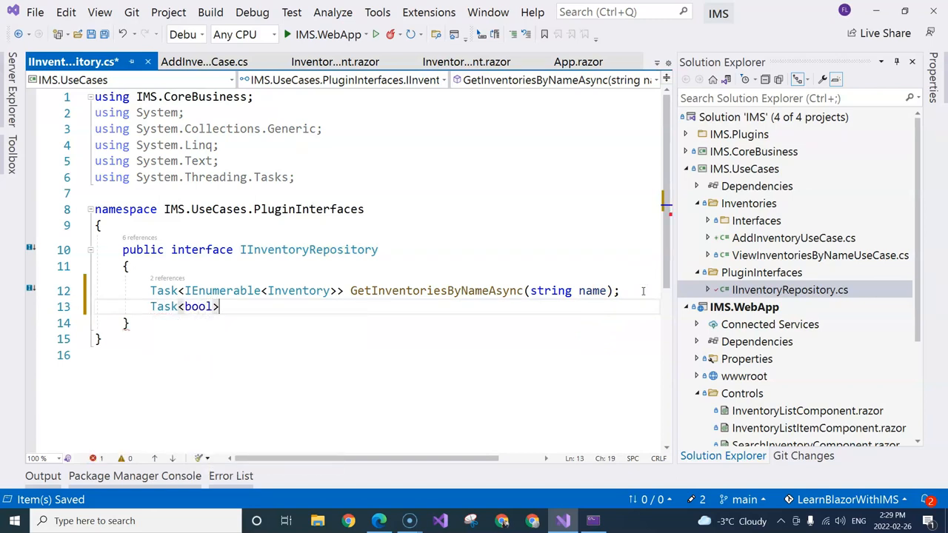
{"action": "type", "text": "ExistsAsync"}
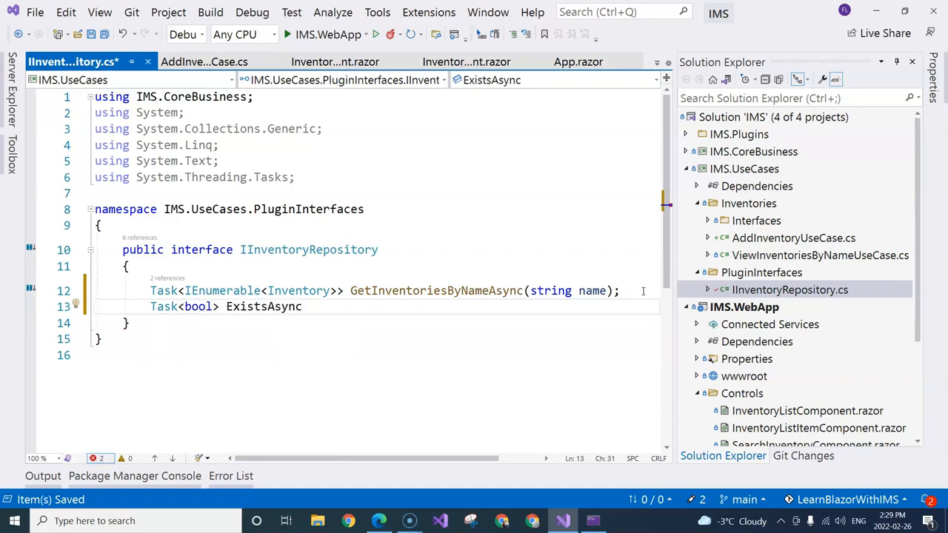
{"action": "type", "text": "(Inventory inventory);"}
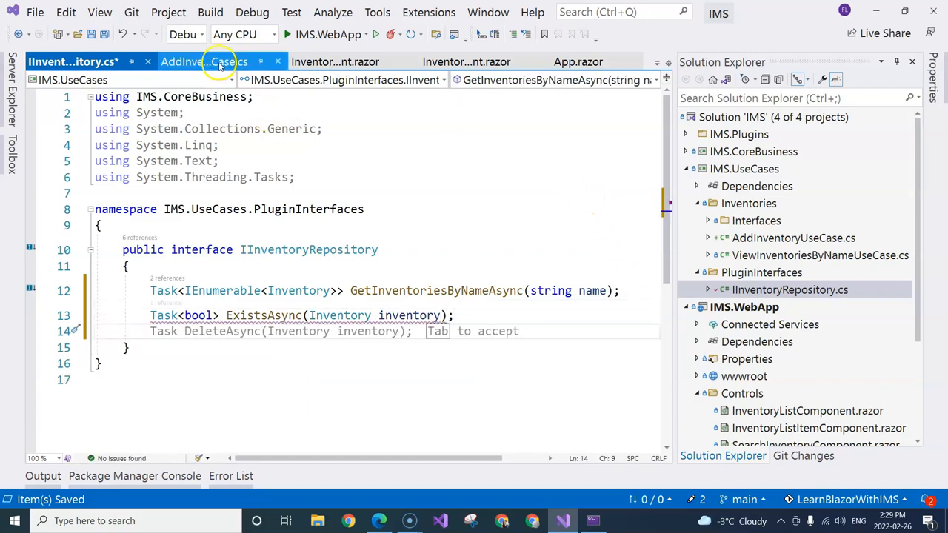
Declare Task AddInventoryAsync(Inventory inventory); in the interface.
{"action": "left_click", "coordinate": [206, 61]}
{"action": "type", "text": "Task"}
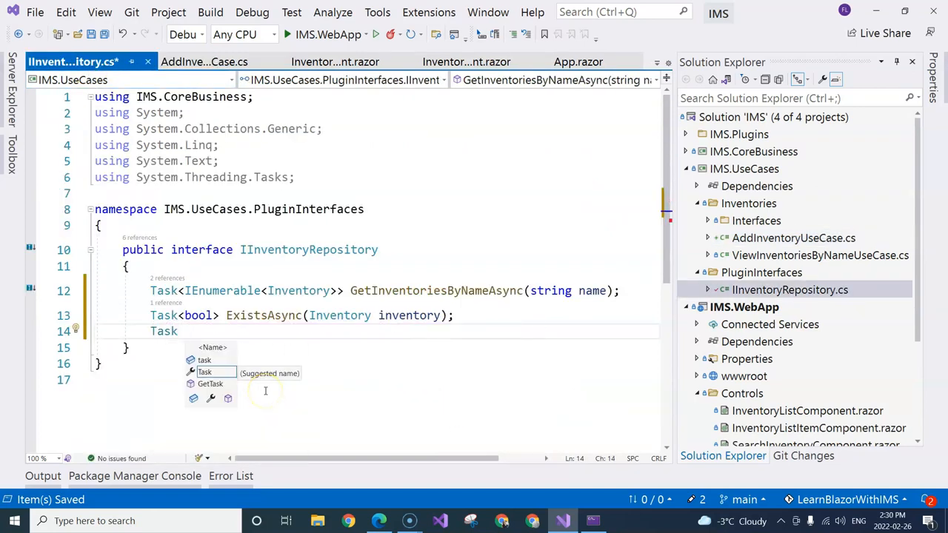
{"action": "type", "text": "AddInventoryAsync"}
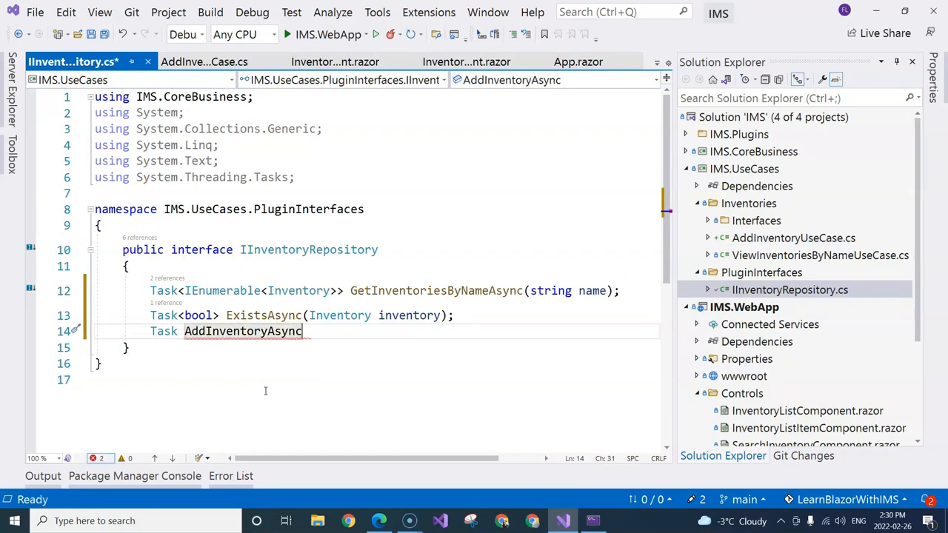
{"action": "type", "text": "(I"}
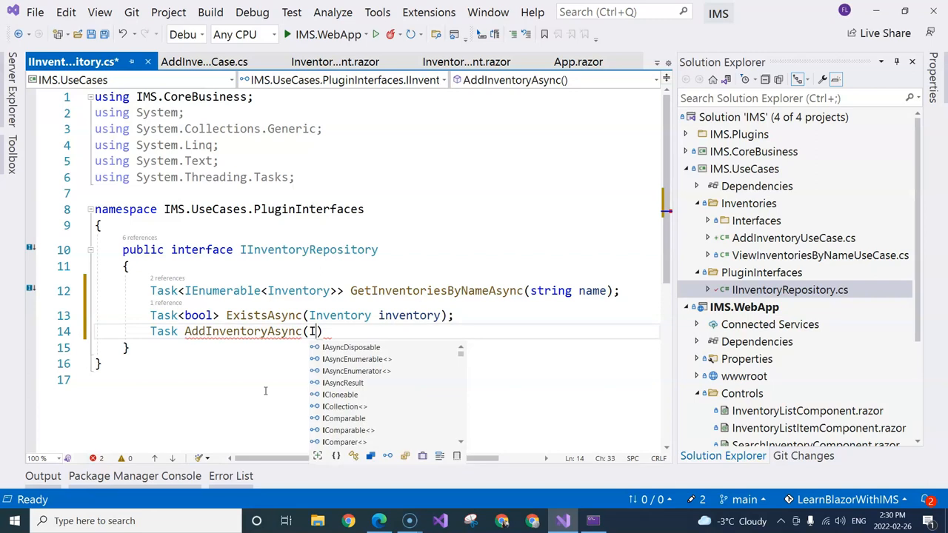
{"action": "type", "text": "nventory in"}
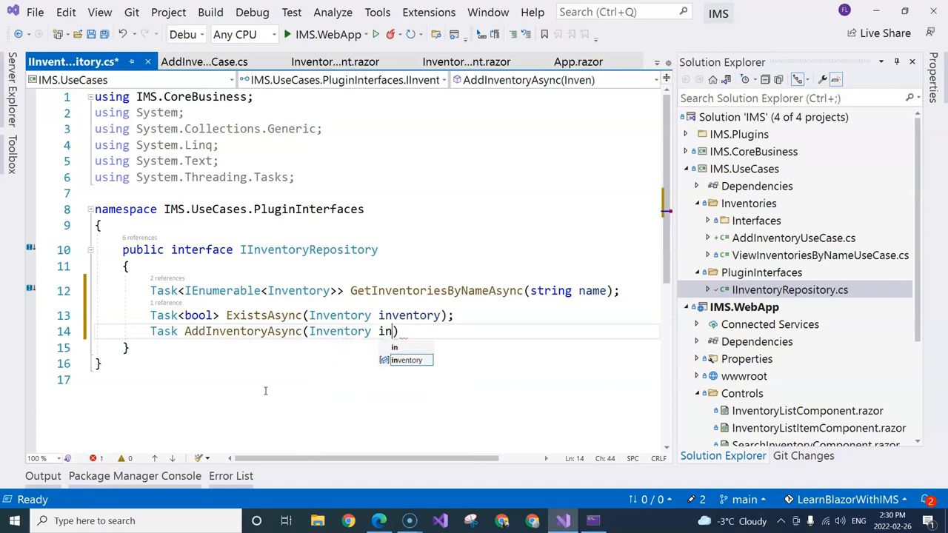
{"action": "type", "text": "ventory);"}
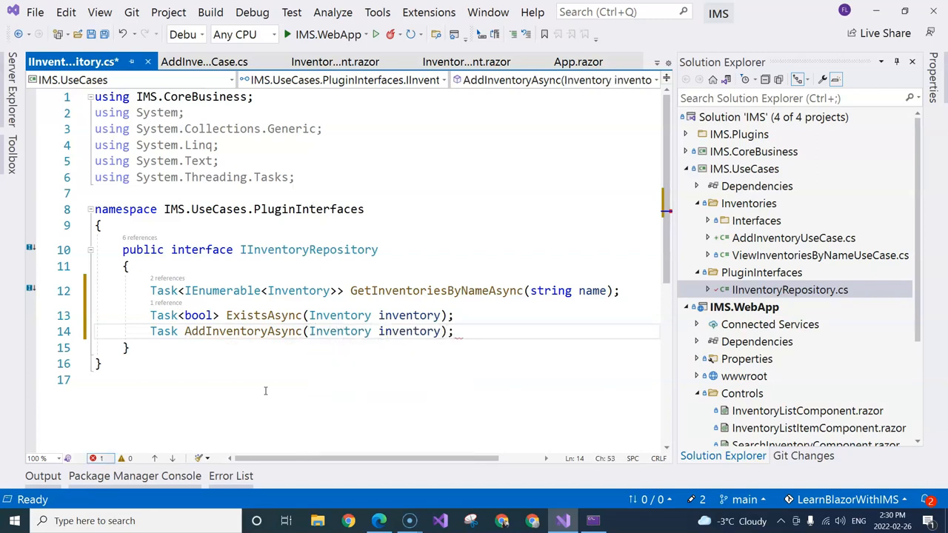